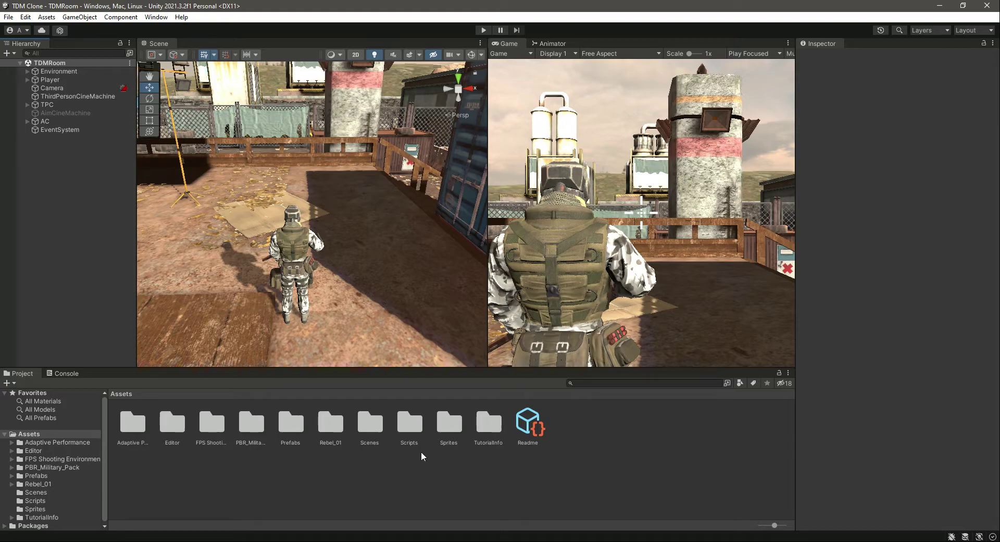
Open Rifle.cs from the Unity Scripts folder in Visual Studio Code.
double_click(409, 425)
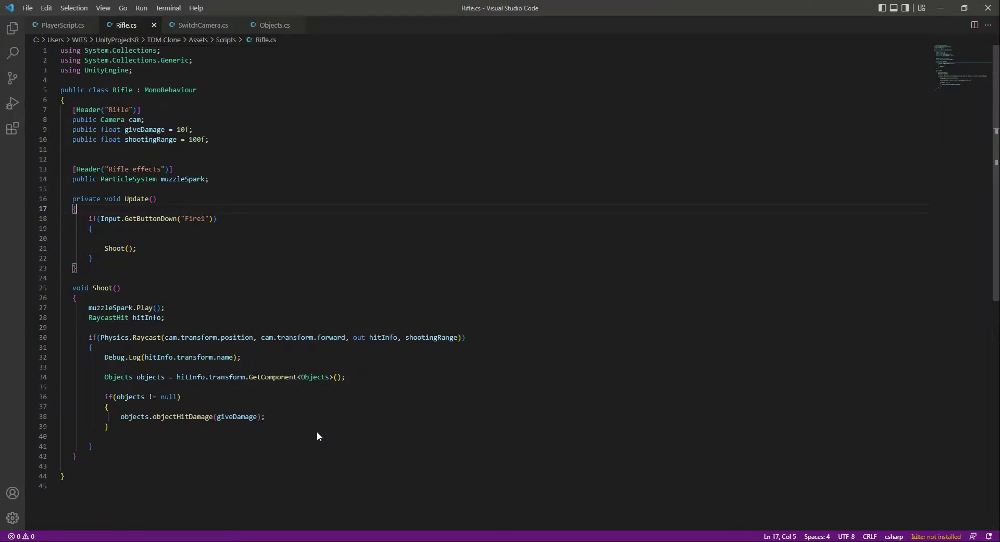
Declare public float fireCharge = 15f below shootingRange and start a [Header] attribute.
click(209, 139)
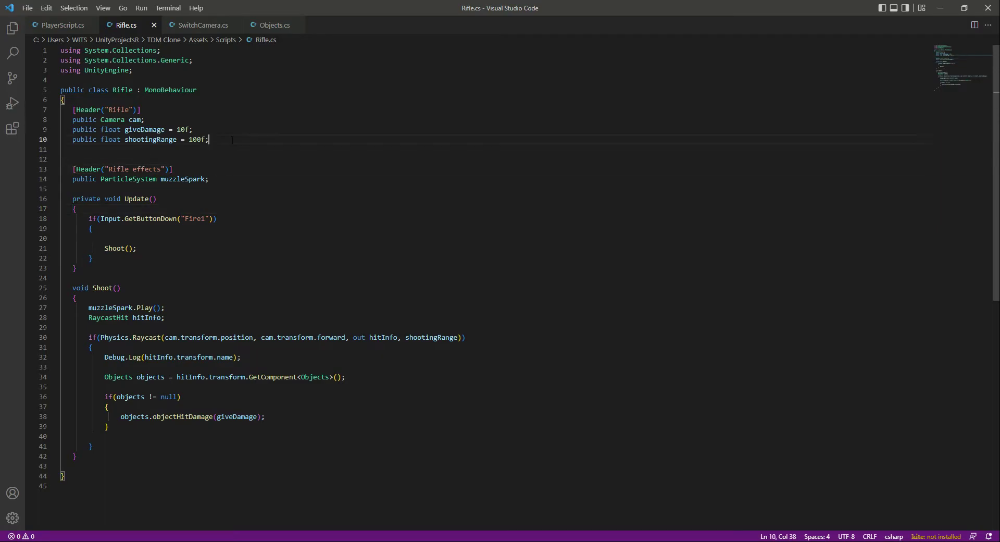
text(p)
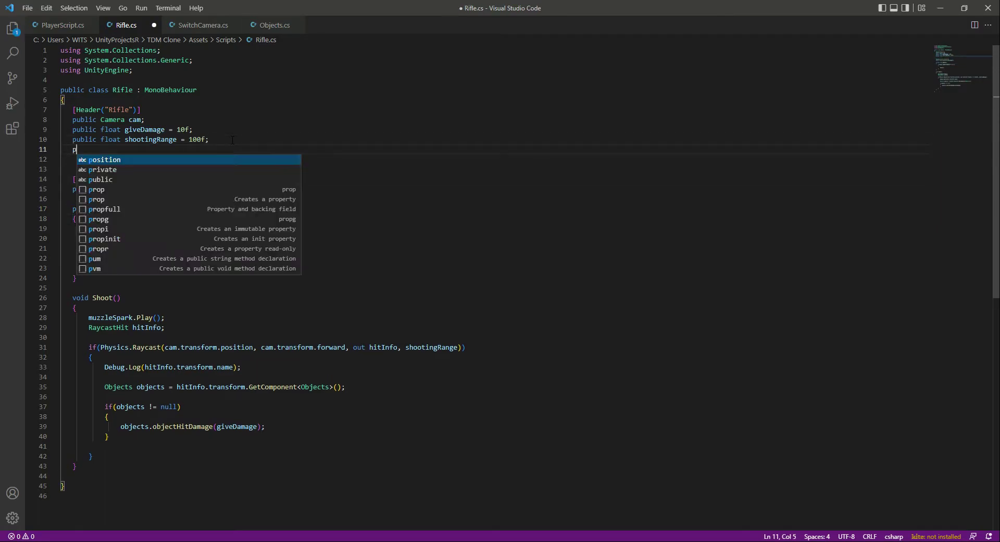
text(ublic floa)
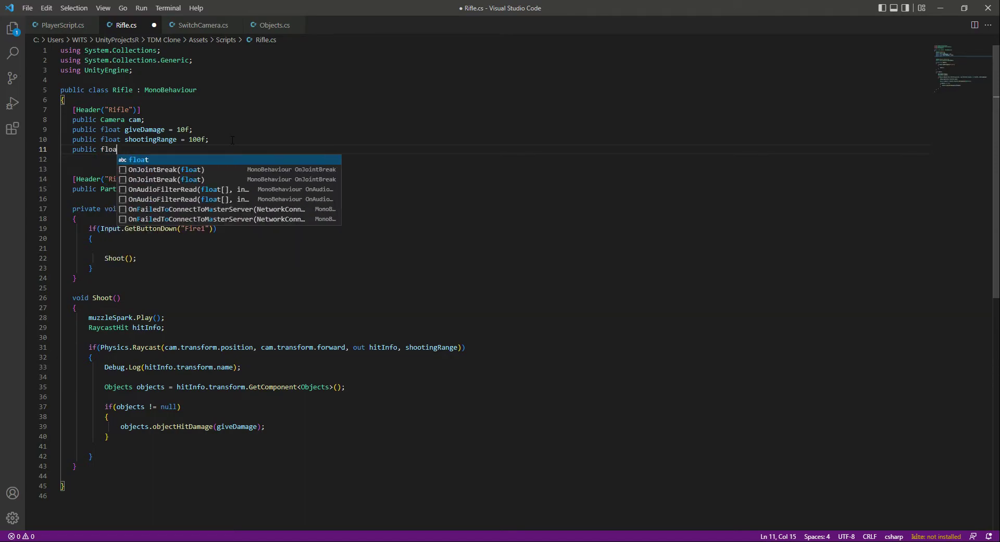
text(fireCharge)
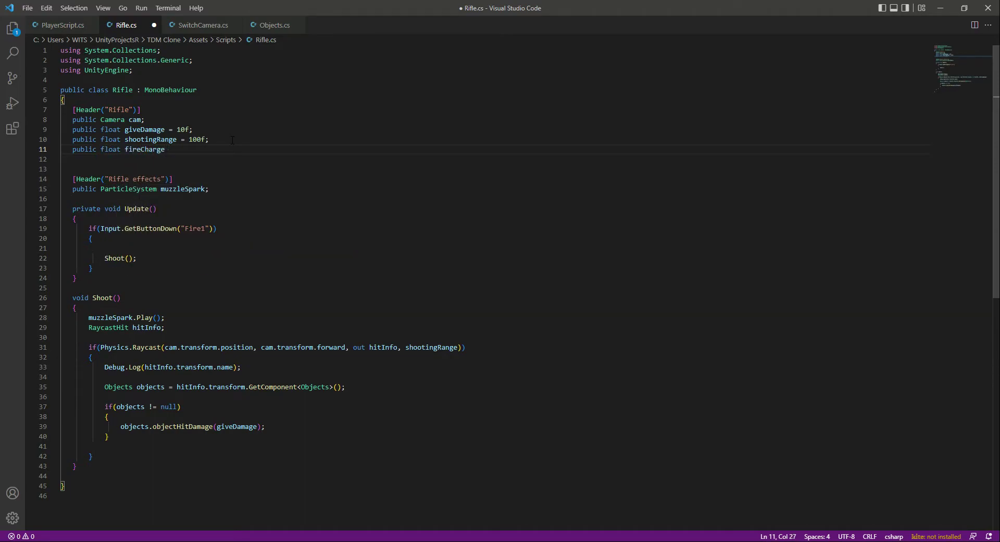
text(= 15f)
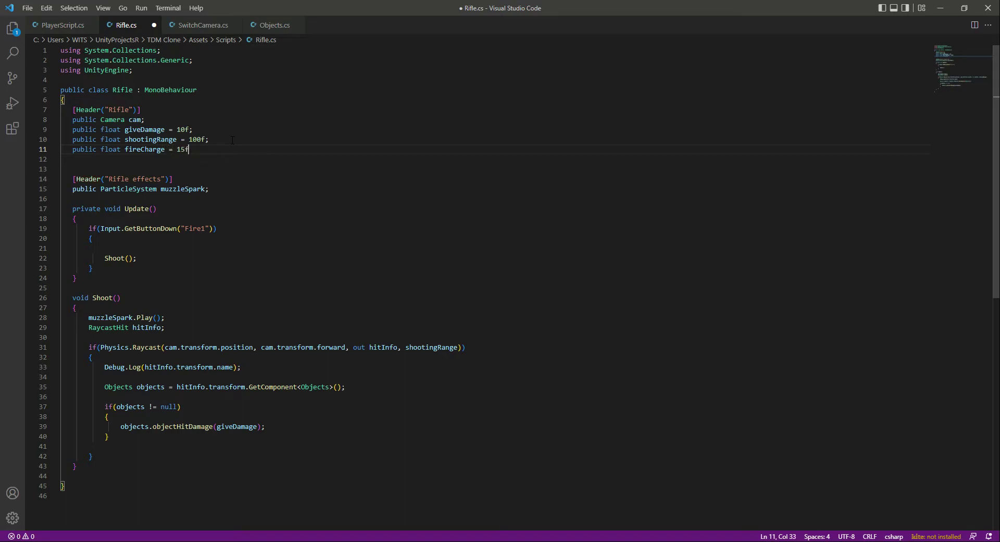
text(;)
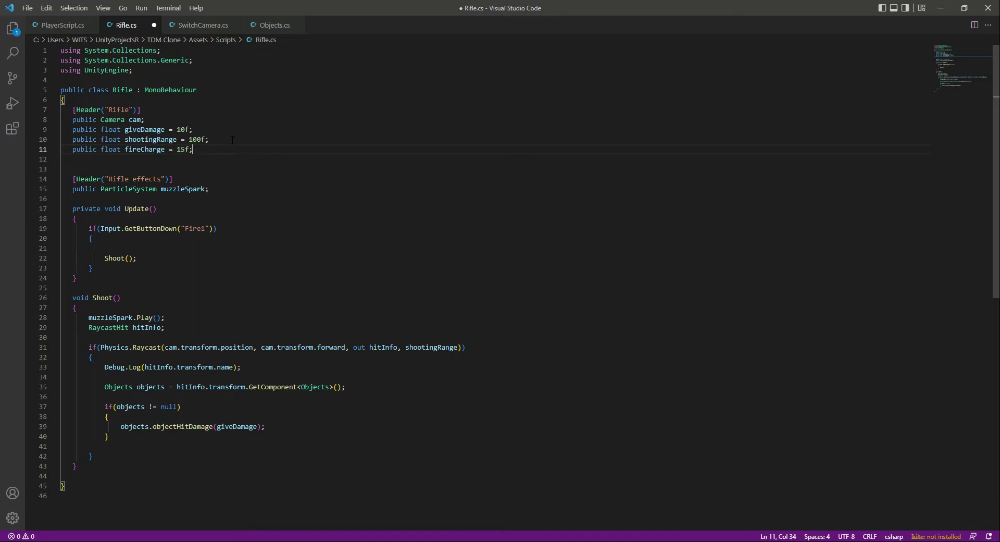
text([Header()
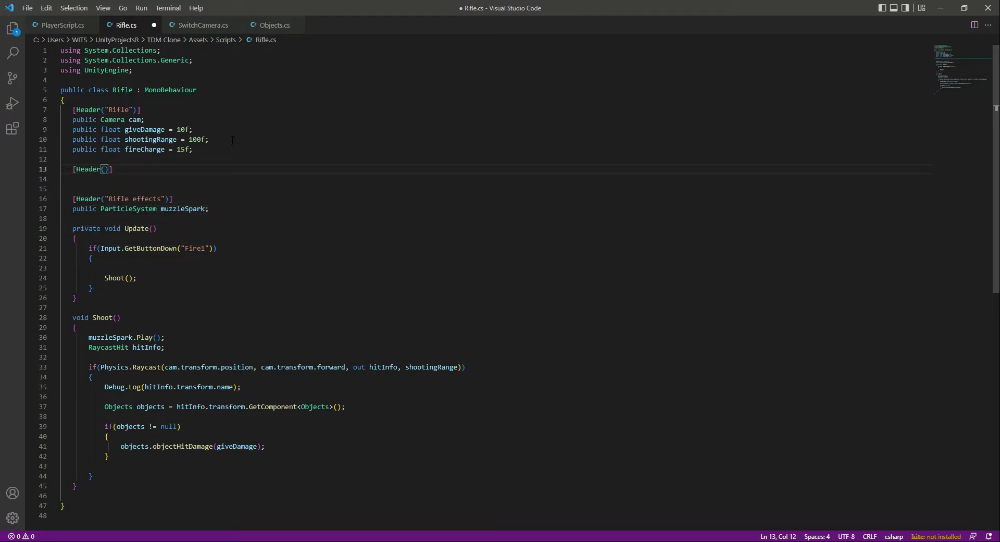
Add a 'Rifle Ammunition and shooting' header over private float nextTimeToShoot = 0f.
text("Rifle")
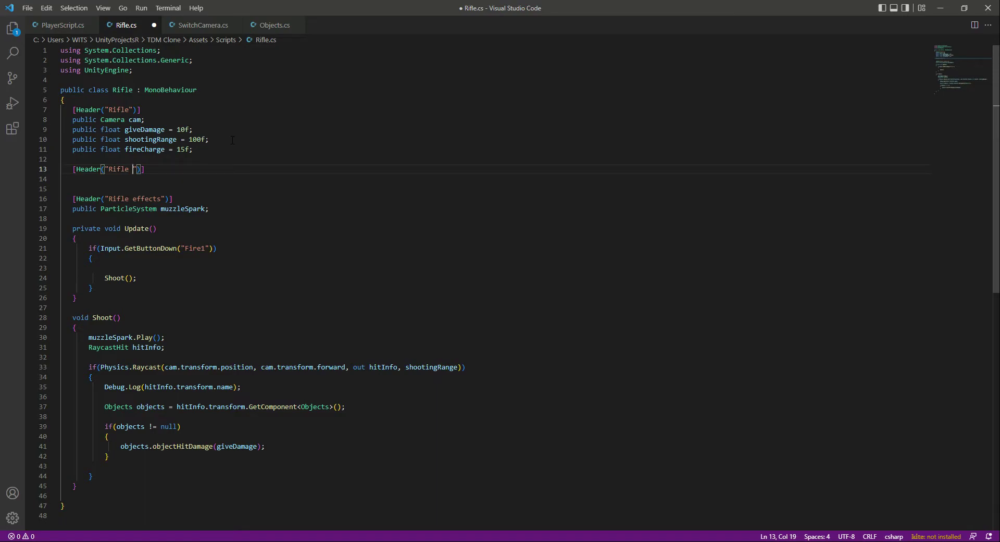
text(Ammunition and shooting)
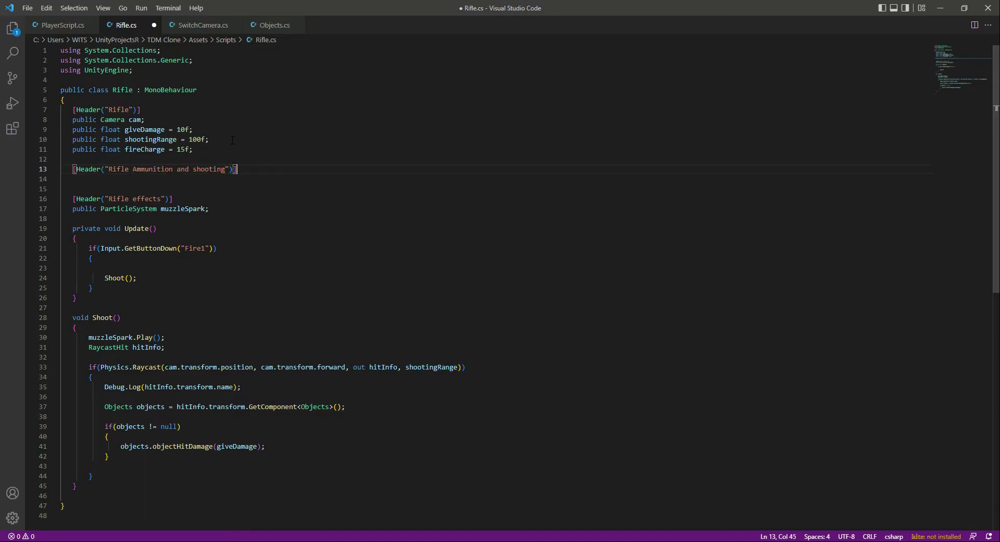
text(private)
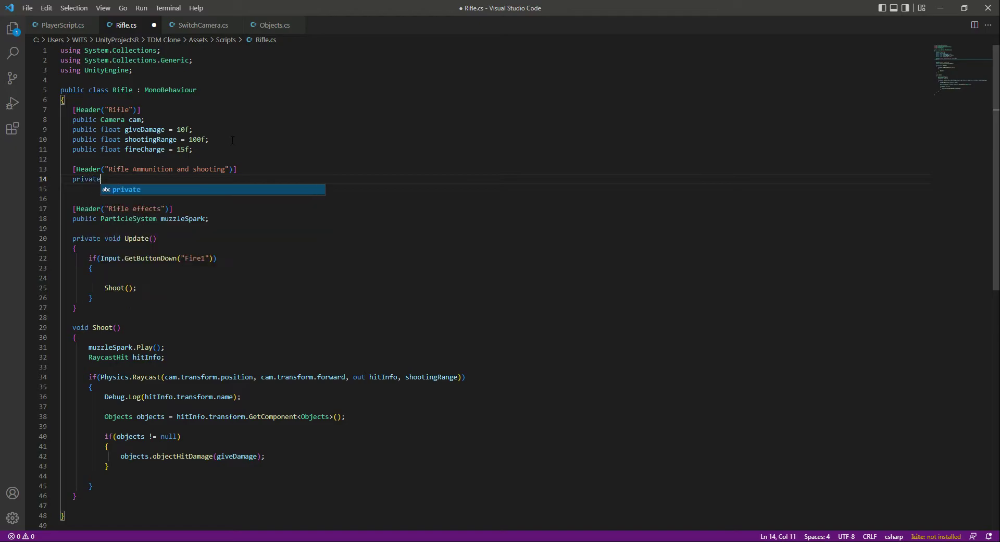
text(float)
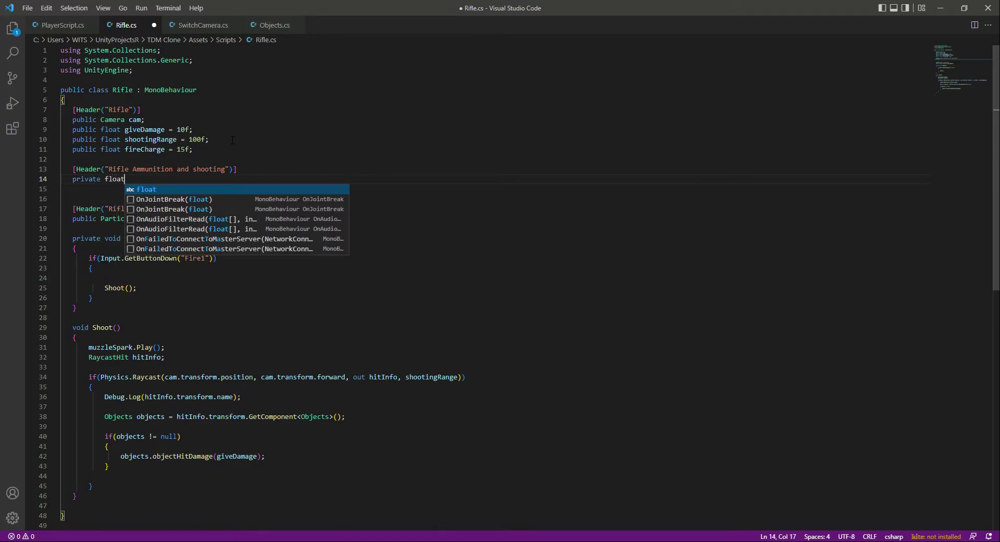
text(nex)
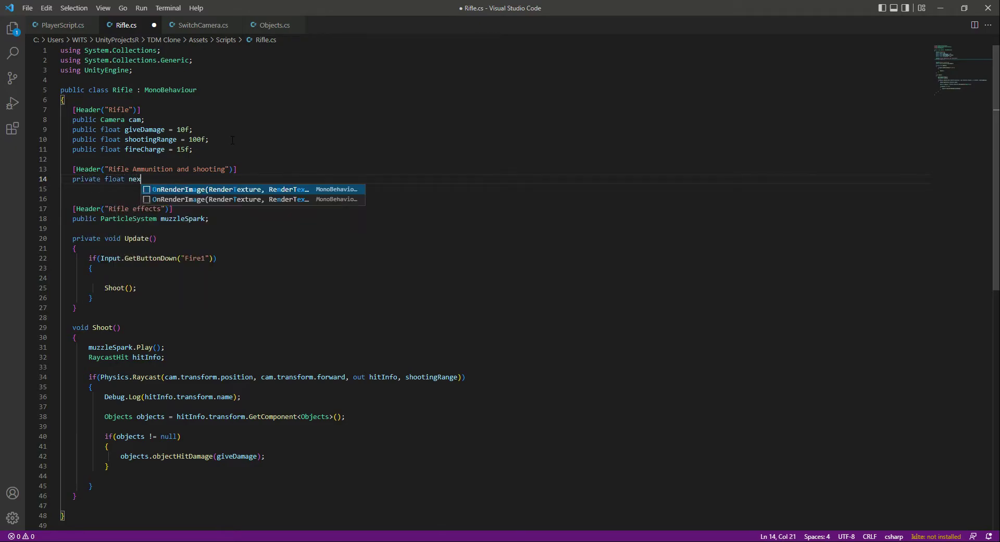
text(TimeToShoot = 0)
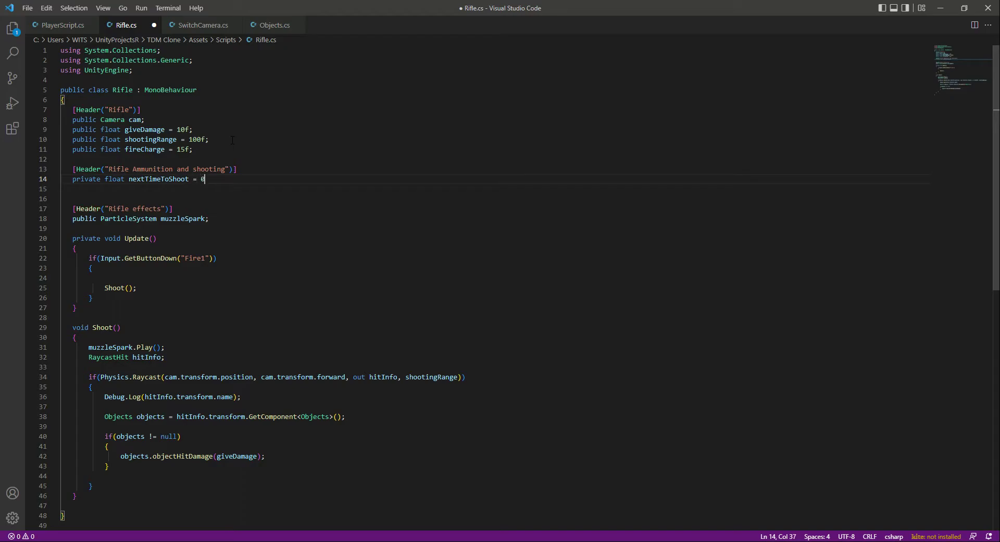
text(f;)
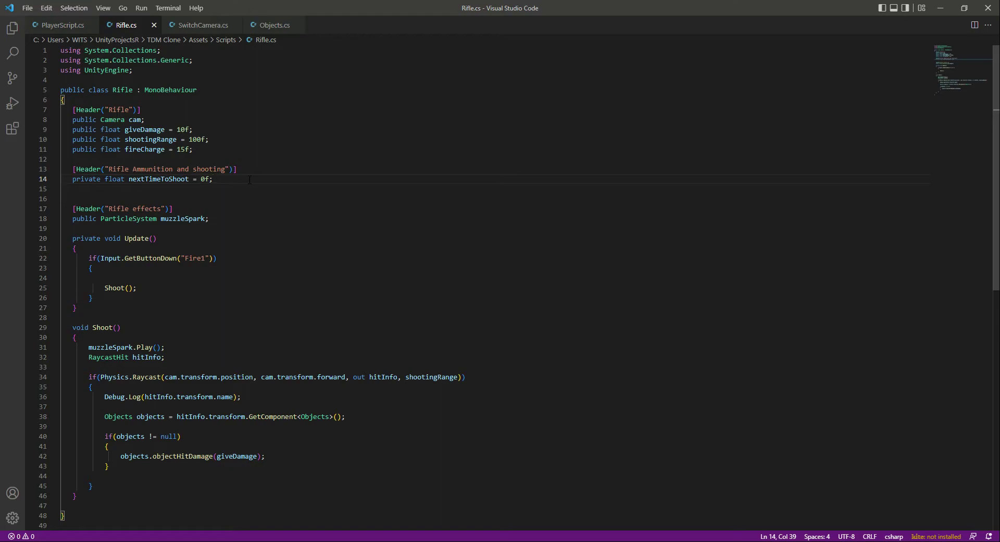
Save Rifle.cs and move down to the Shoot method's raycast damage block.
click(89, 346)
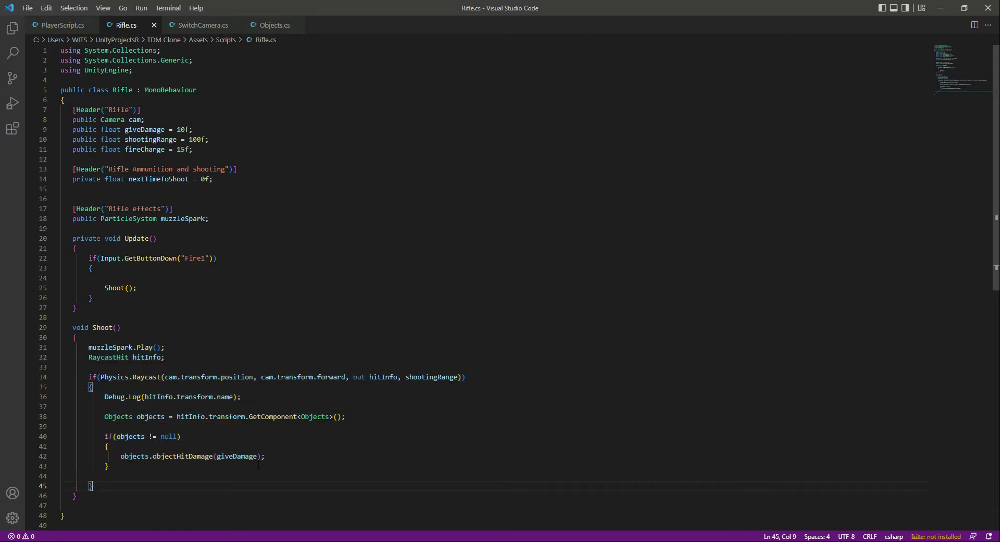
Add a Time.time >= nextTimeToShoot check to the Fire1 condition in Update.
click(214, 257)
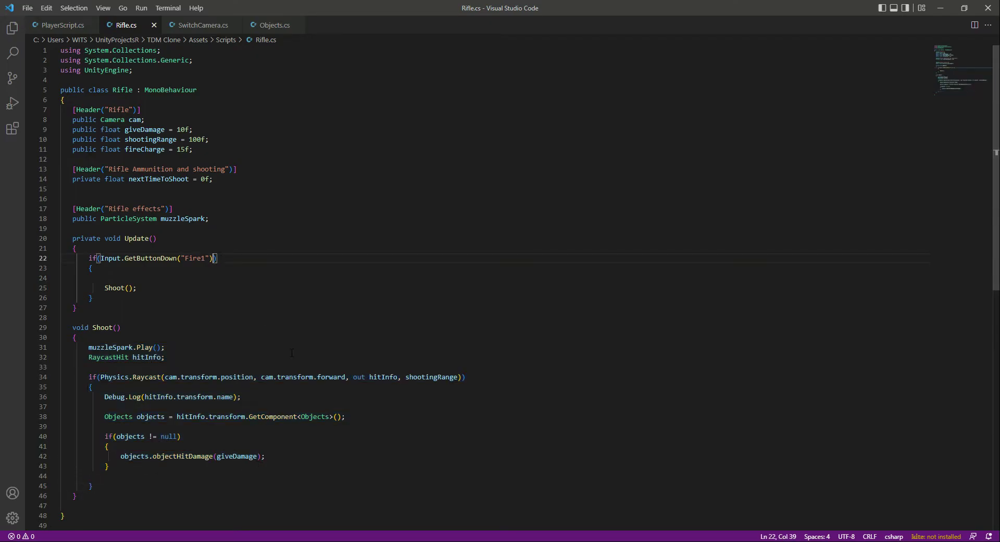
text(&&)
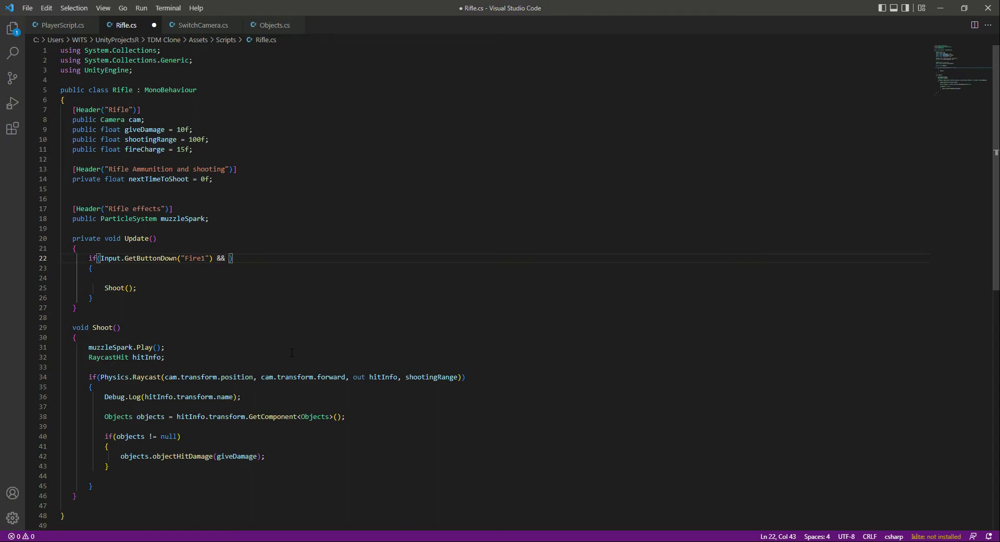
text(T)
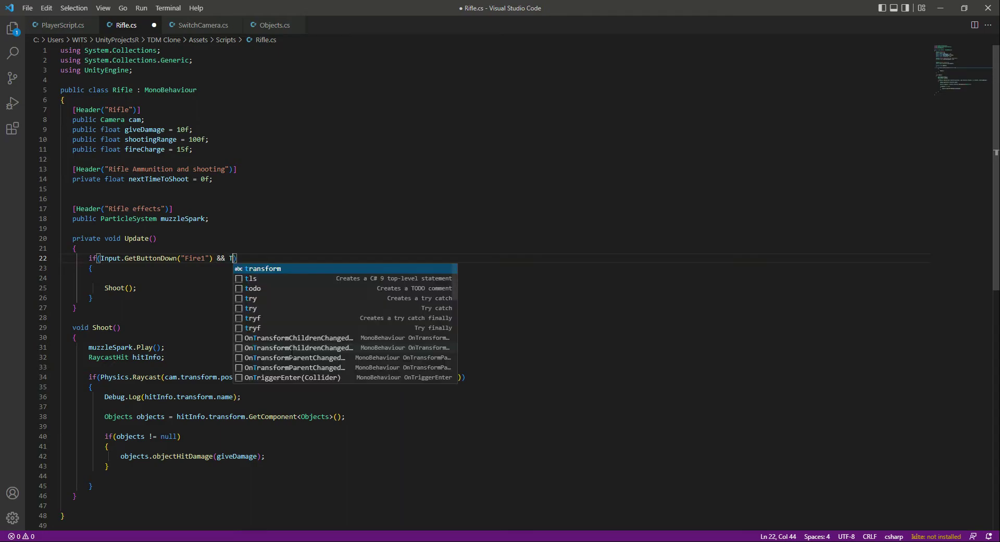
text(ime)
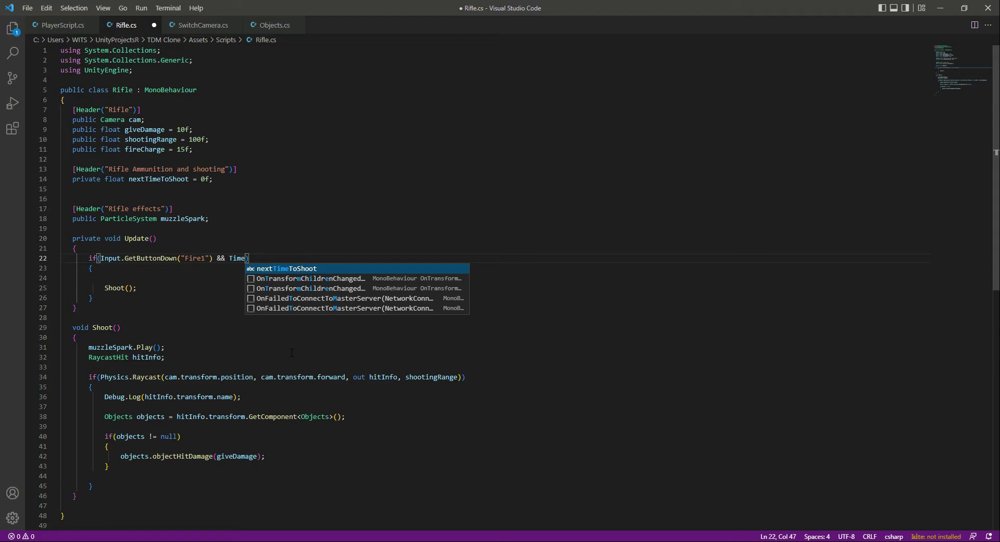
text(.time)
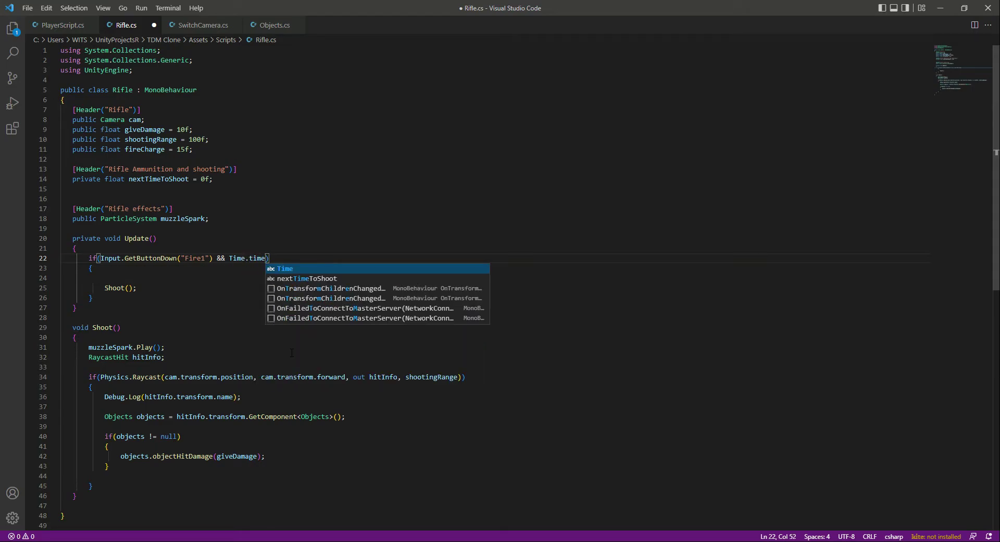
text(>)
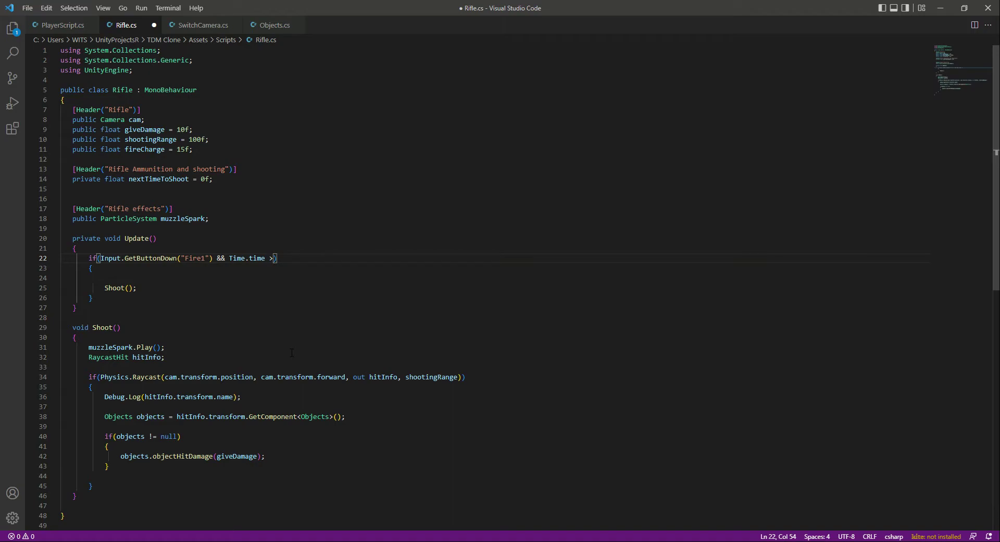
text(=)
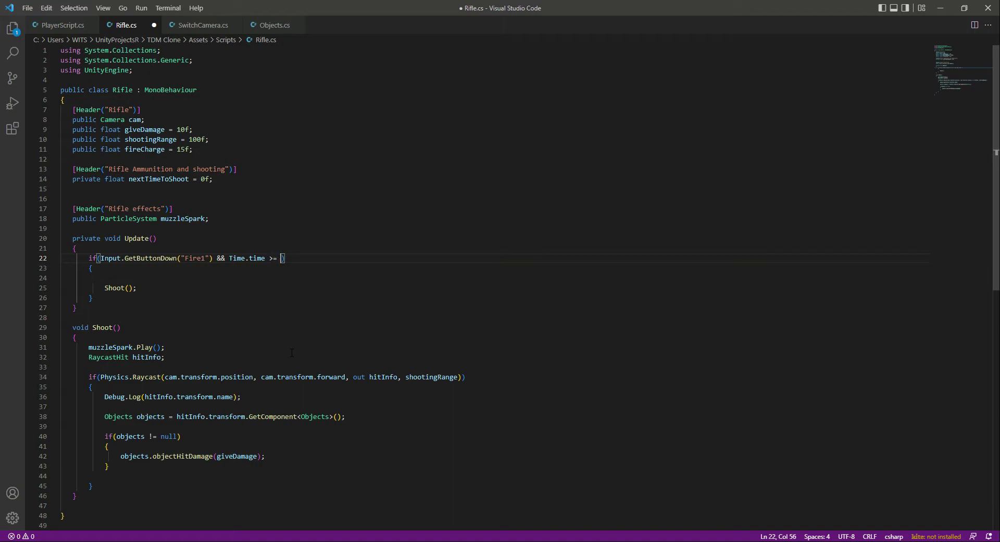
text(nextTimeToShoot)
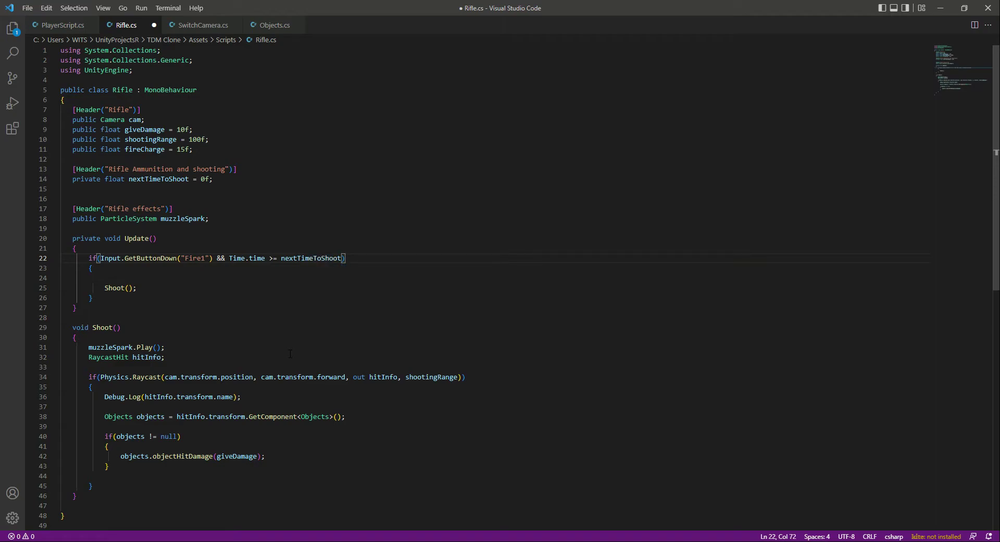
Set nextTimeToShoot = Time.time + 1f/fireCharge inside the firing block before Shoot().
double_click(205, 179)
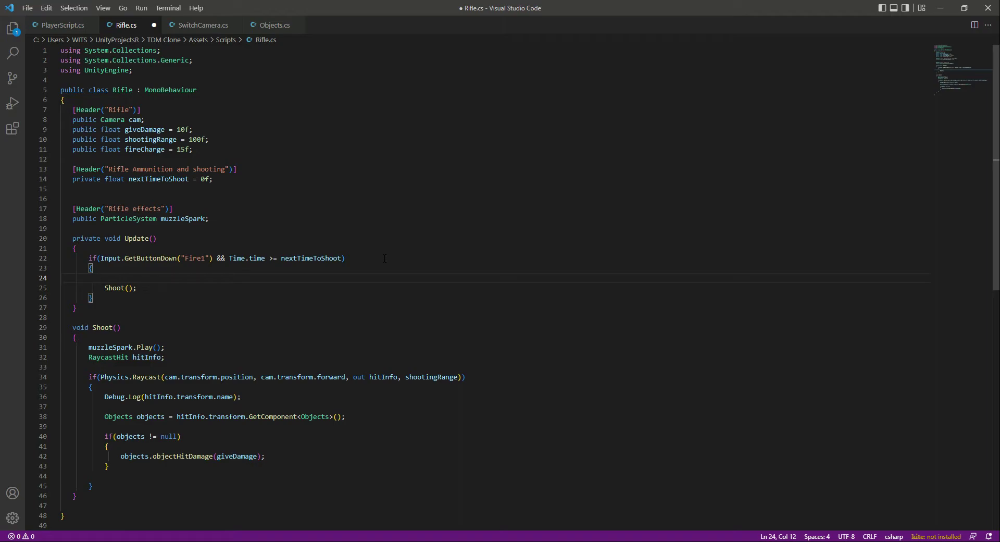
text(nextTimeToShoot =)
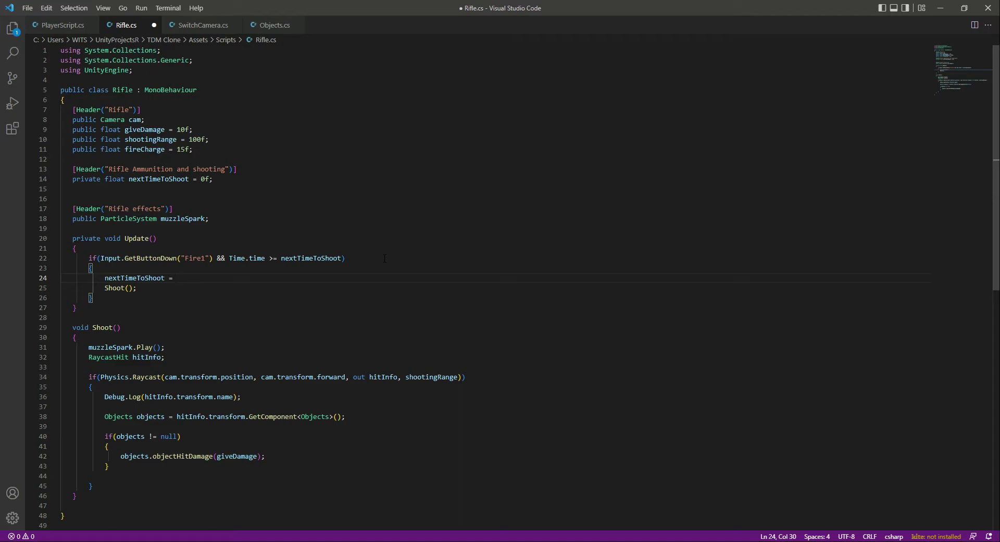
text(Time.t)
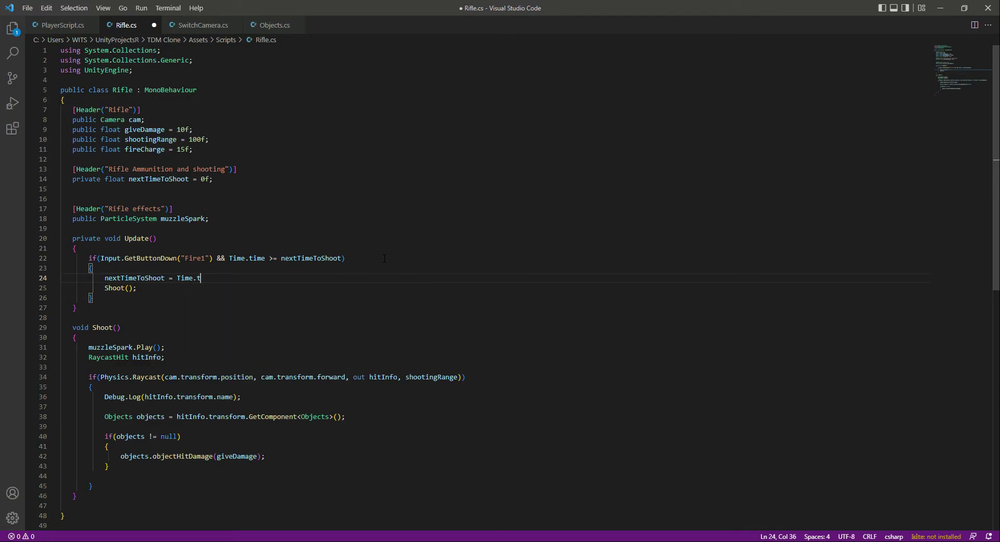
text(ime)
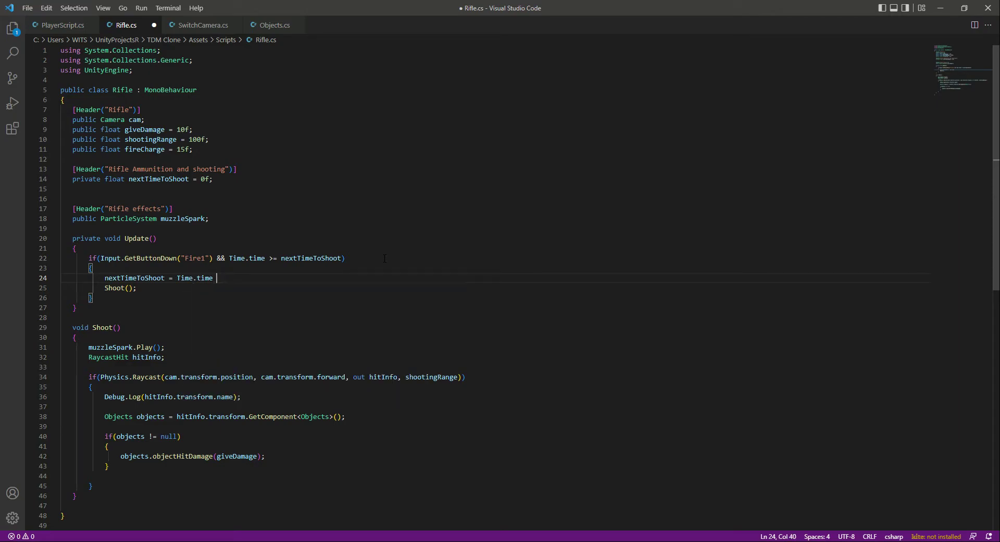
text(+)
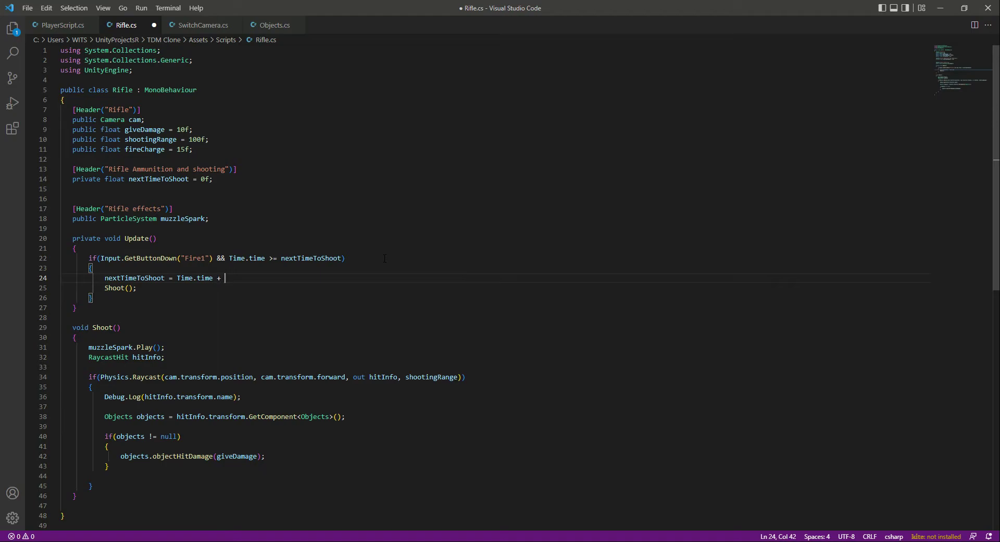
text(1f/)
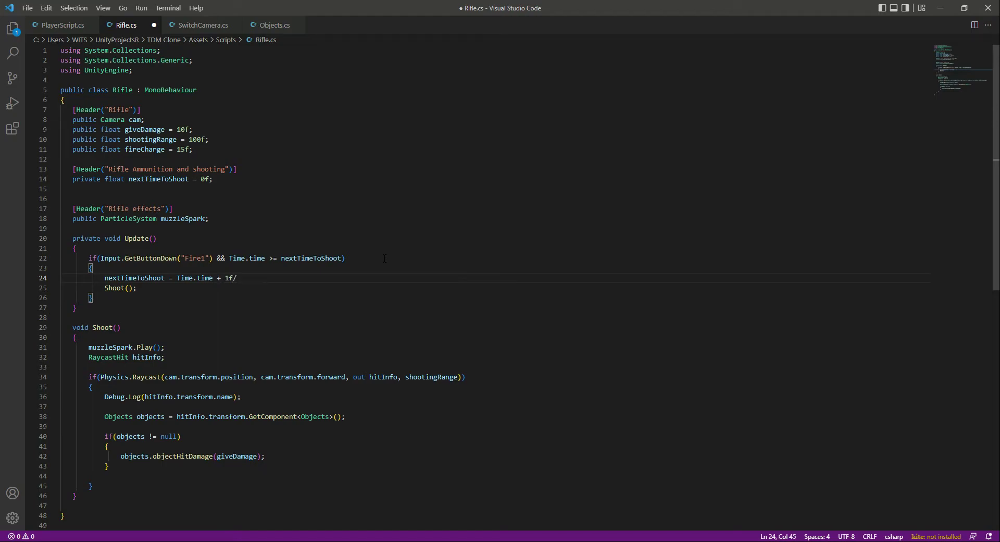
text(fireCharge;)
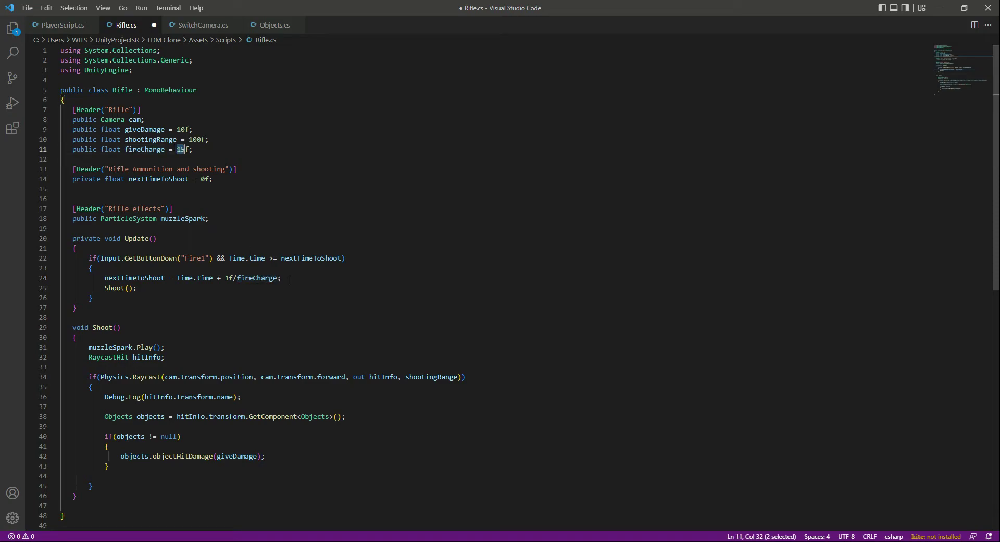
click(281, 278)
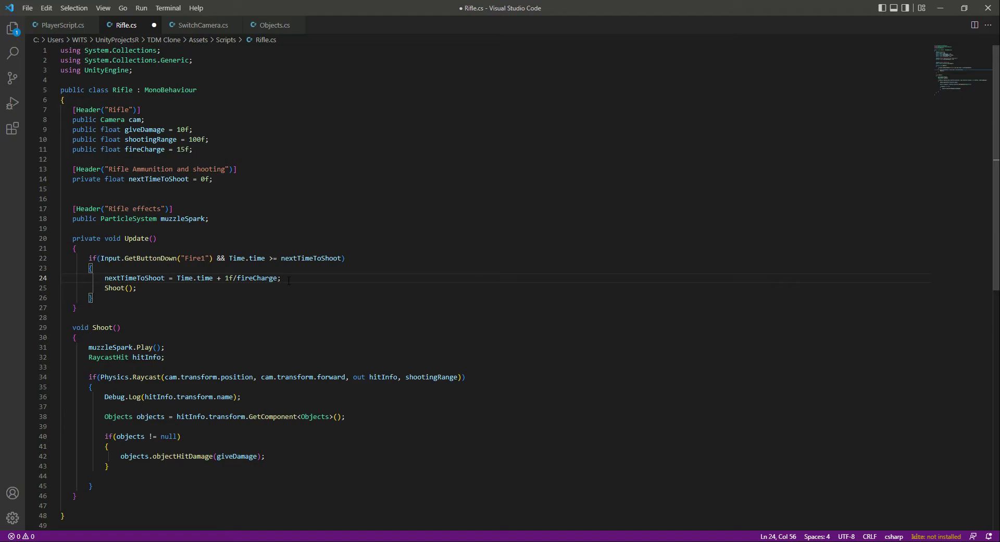
mouse_move(279, 277)
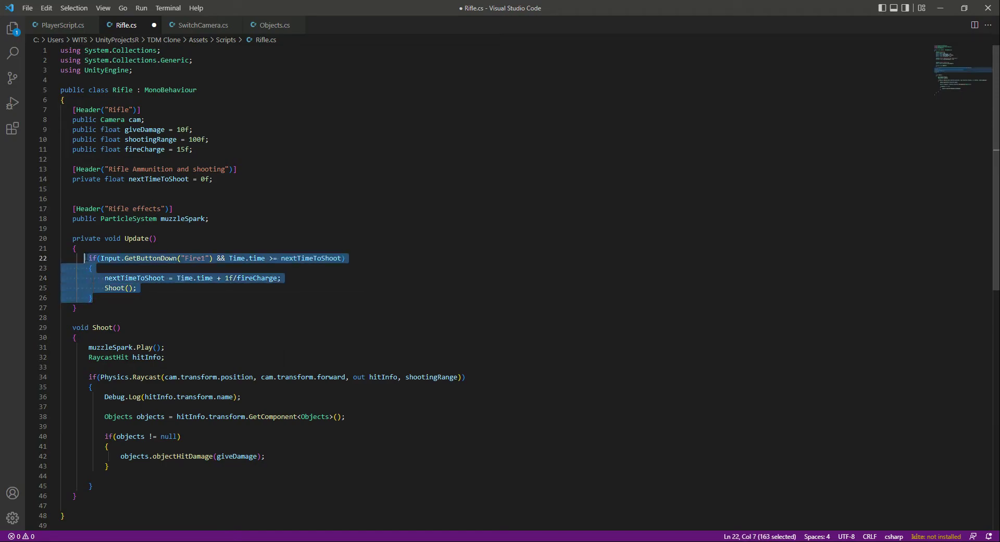
click(137, 287)
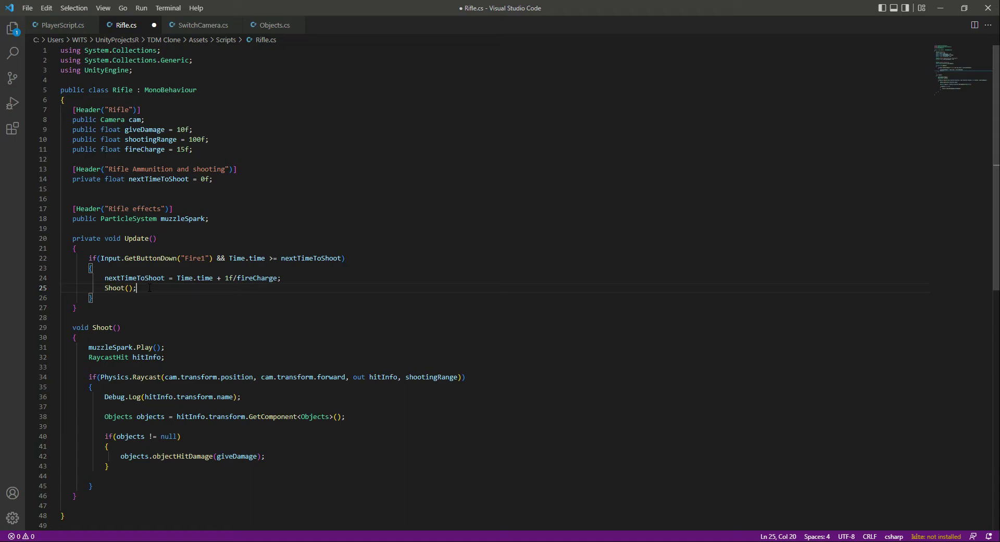
Save Rifle.cs and start Play mode in Unity.
key(ctrl+s)
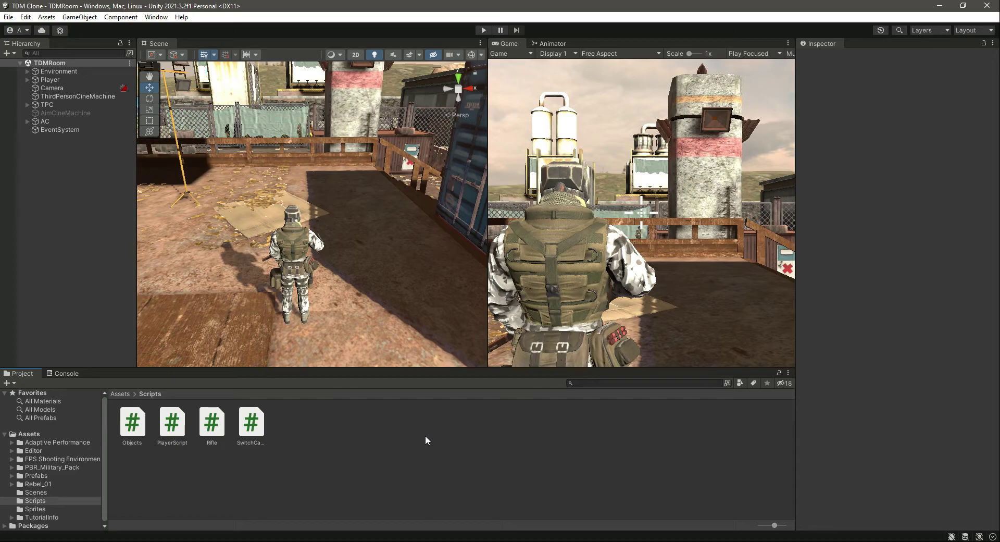
mouse_move(475, 75)
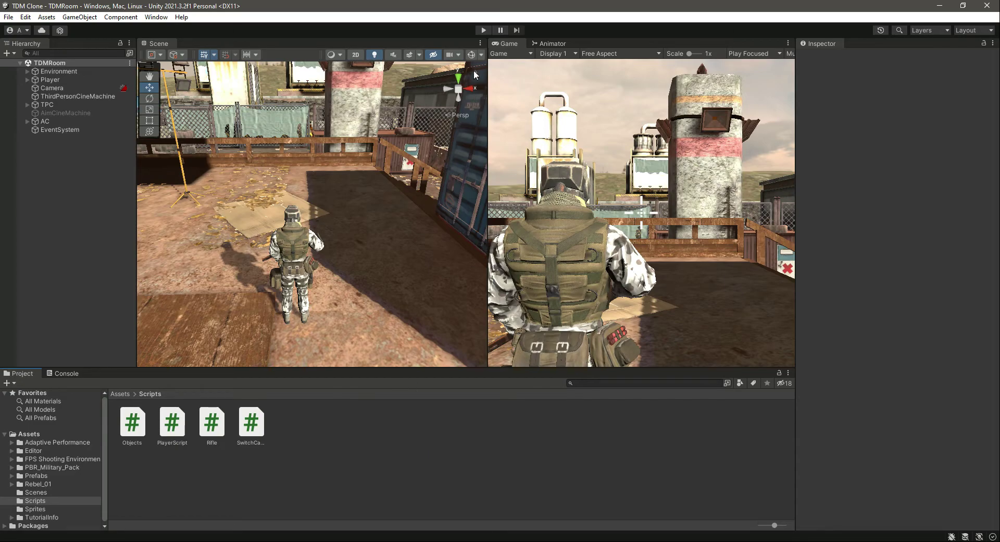
click(483, 30)
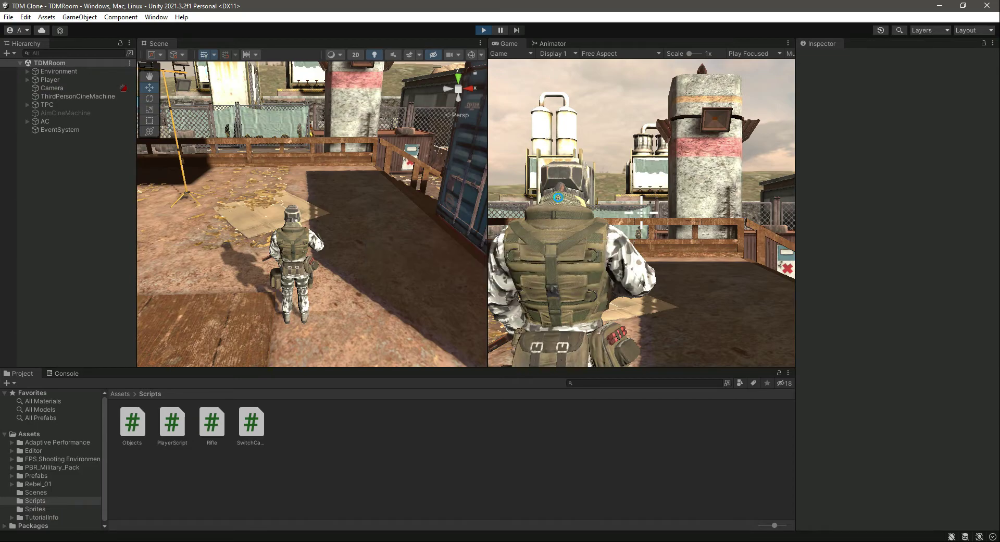
click(483, 30)
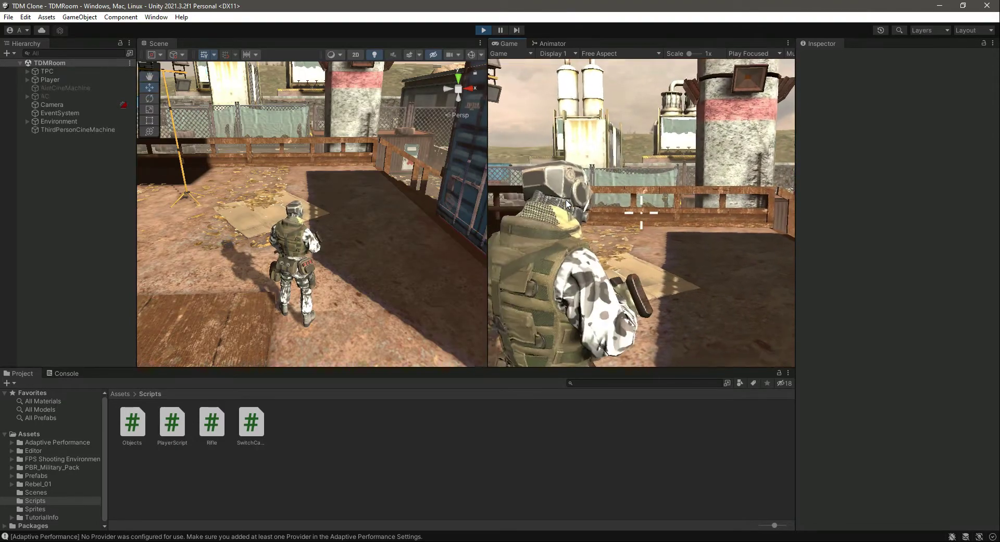
Select Player, watch the Console log hits on crates, container and cube, then stop Play.
click(50, 79)
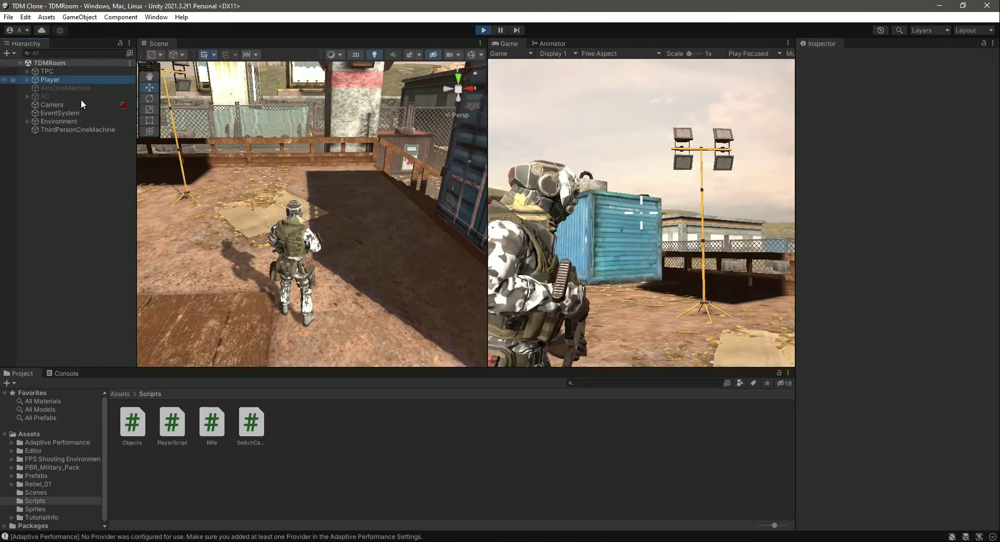
click(50, 79)
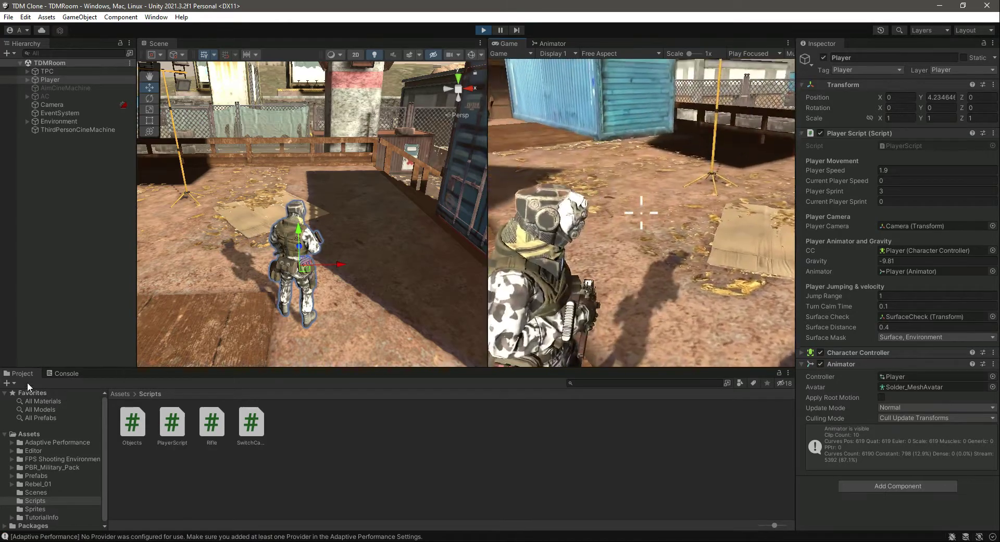
click(65, 374)
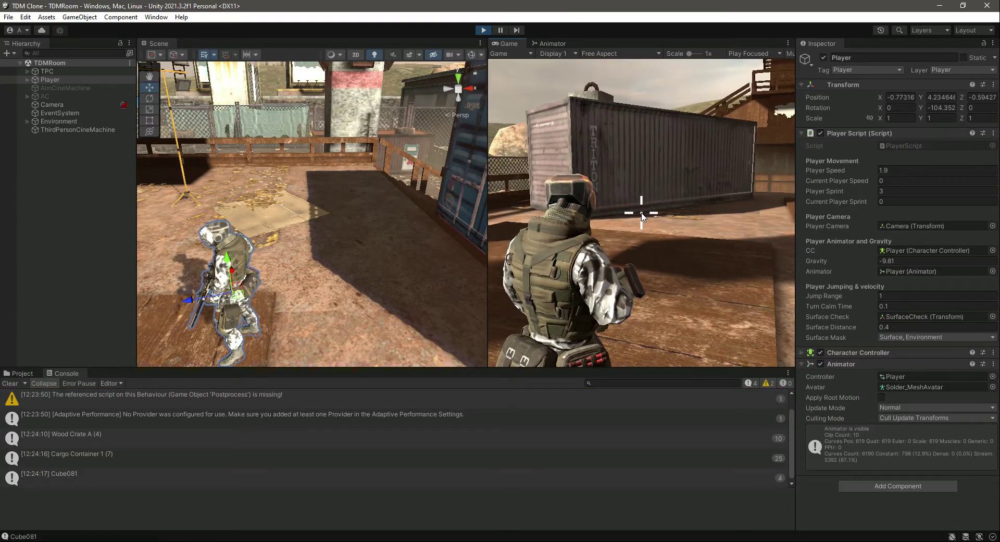
click(483, 31)
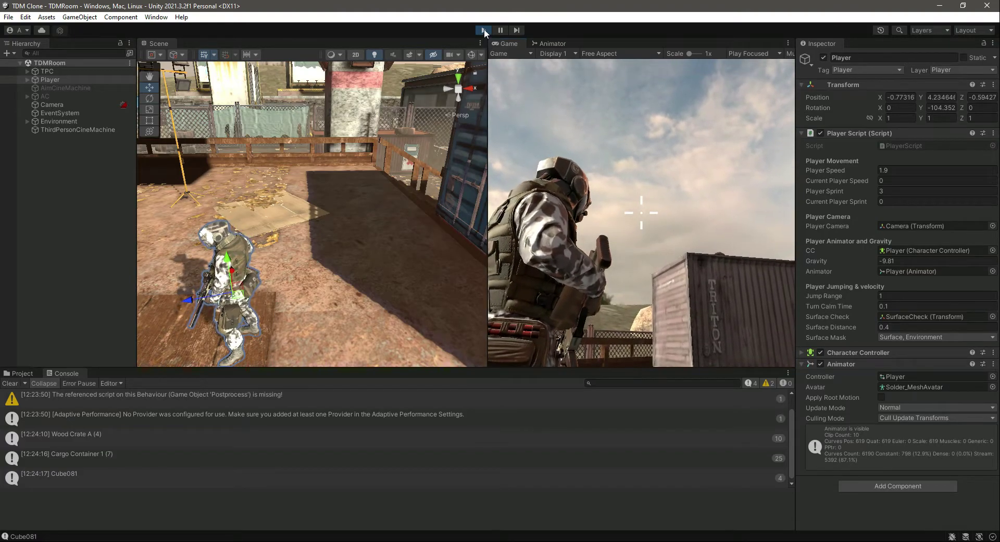
click(483, 30)
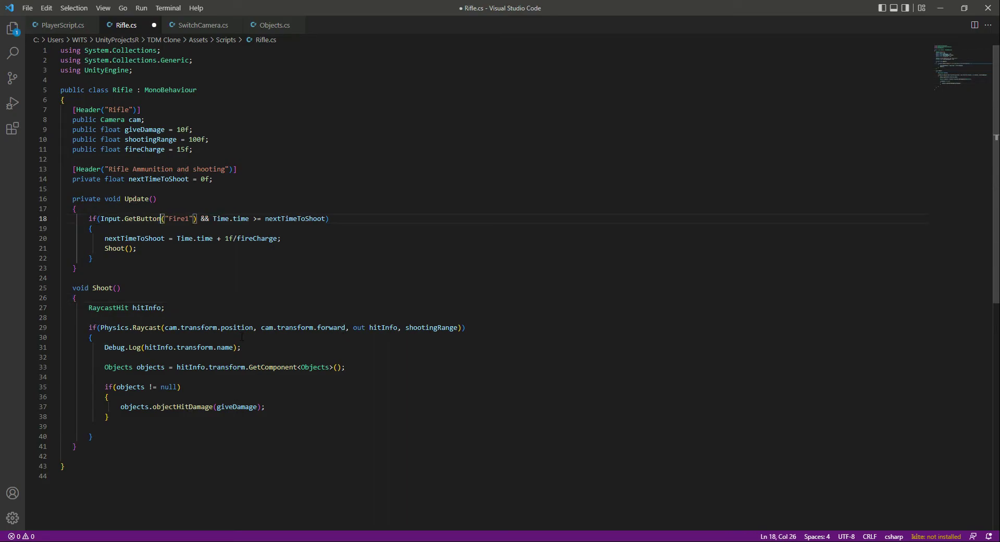
Save the GetButton automatic-fire change and return to Unity.
key(ctrl+s)
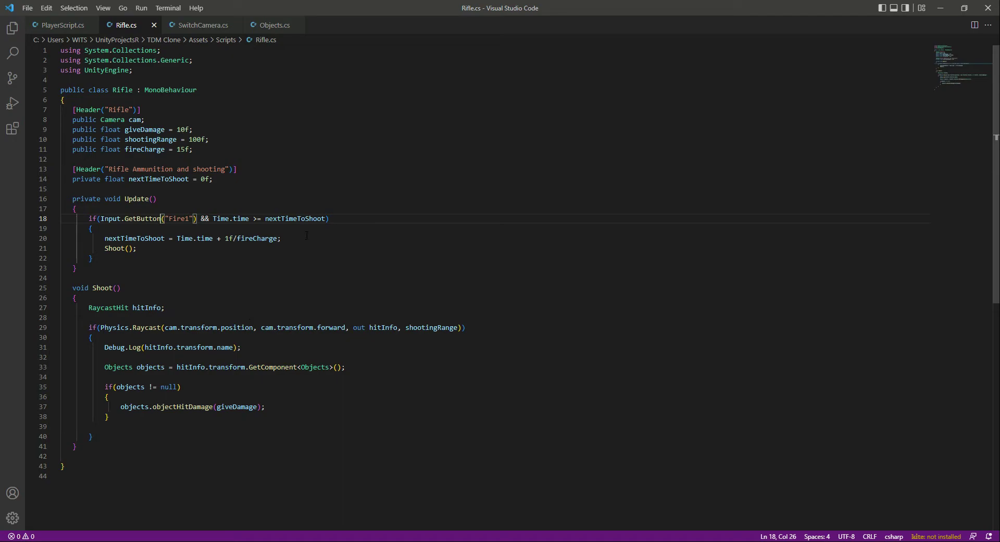
click(327, 218)
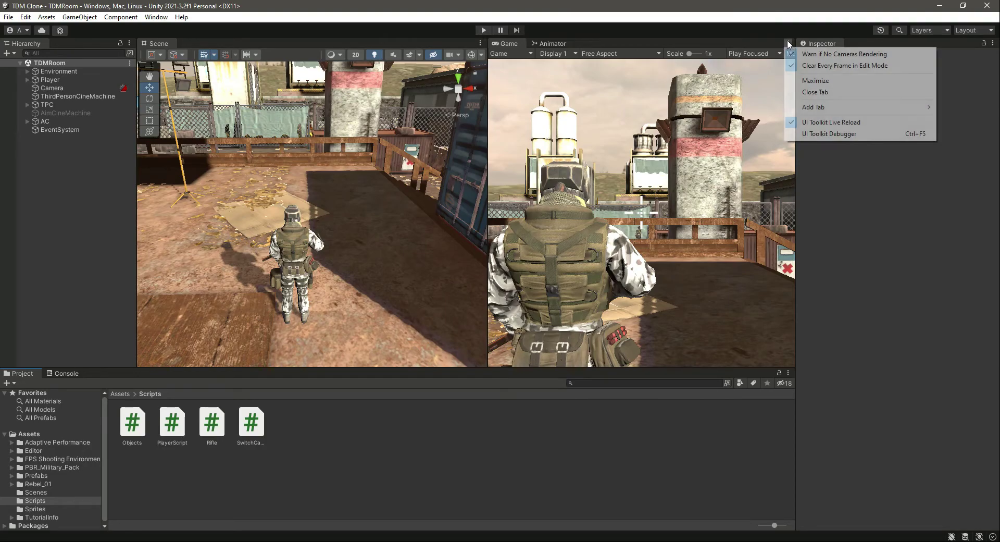
Maximize the Game view and hold fire on Cargo Container 2, logging 122 hits.
click(815, 80)
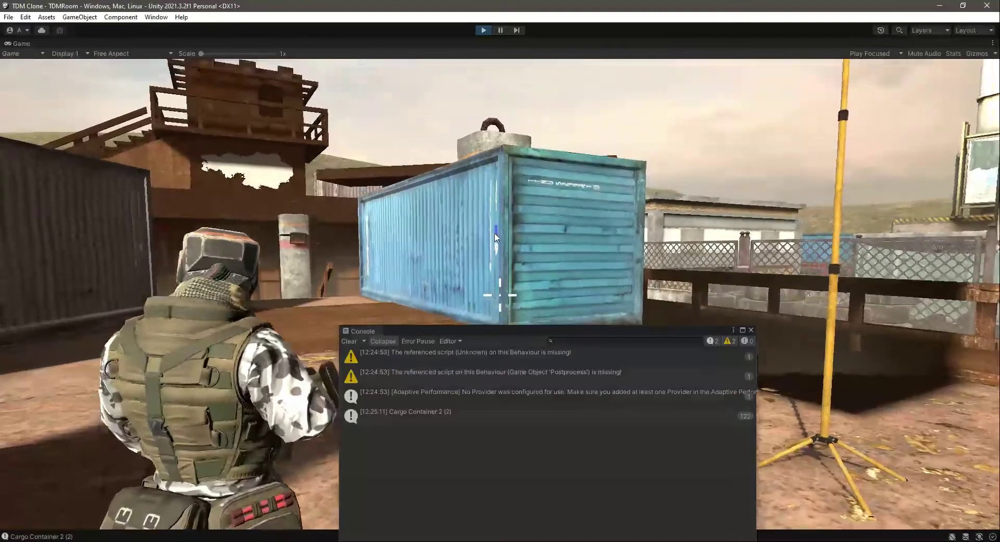
click(500, 30)
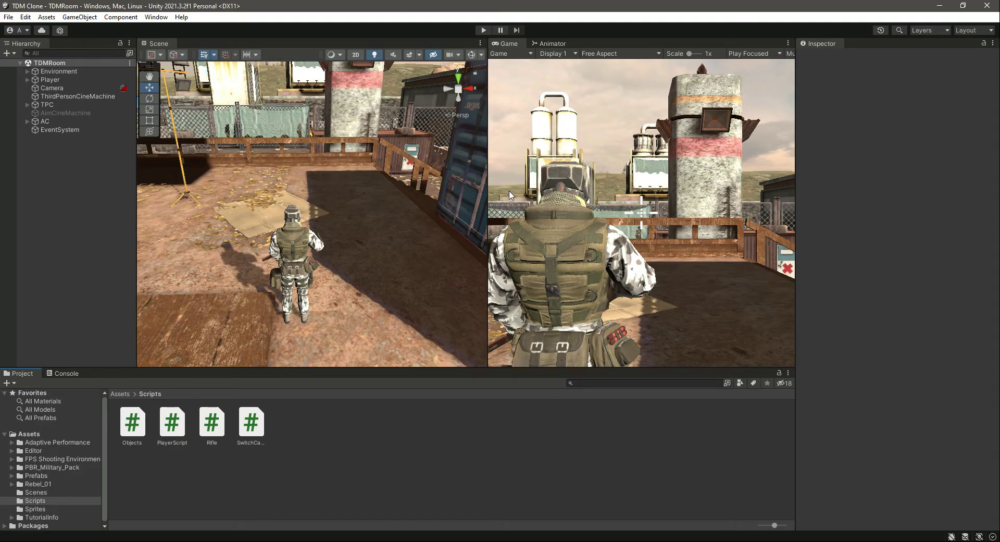
mouse_move(406, 408)
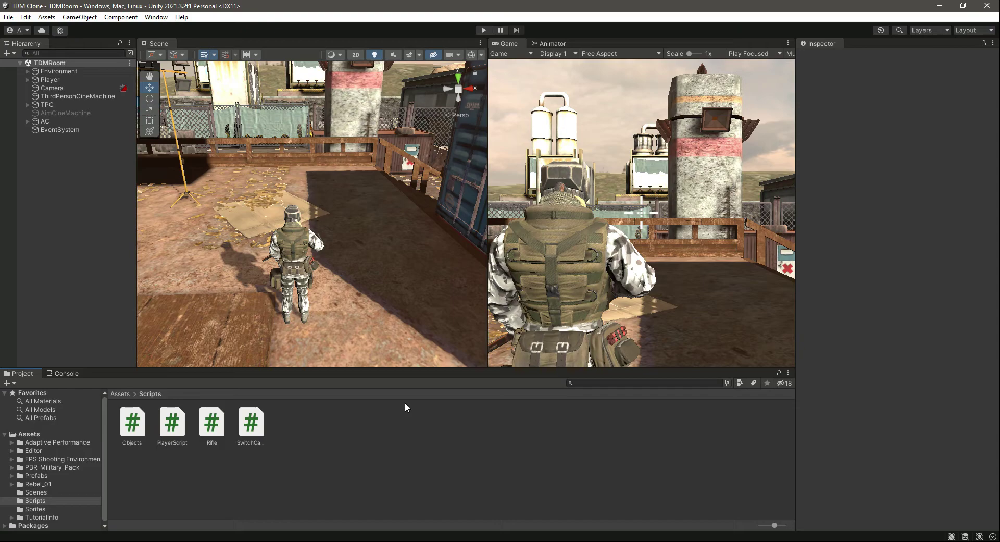